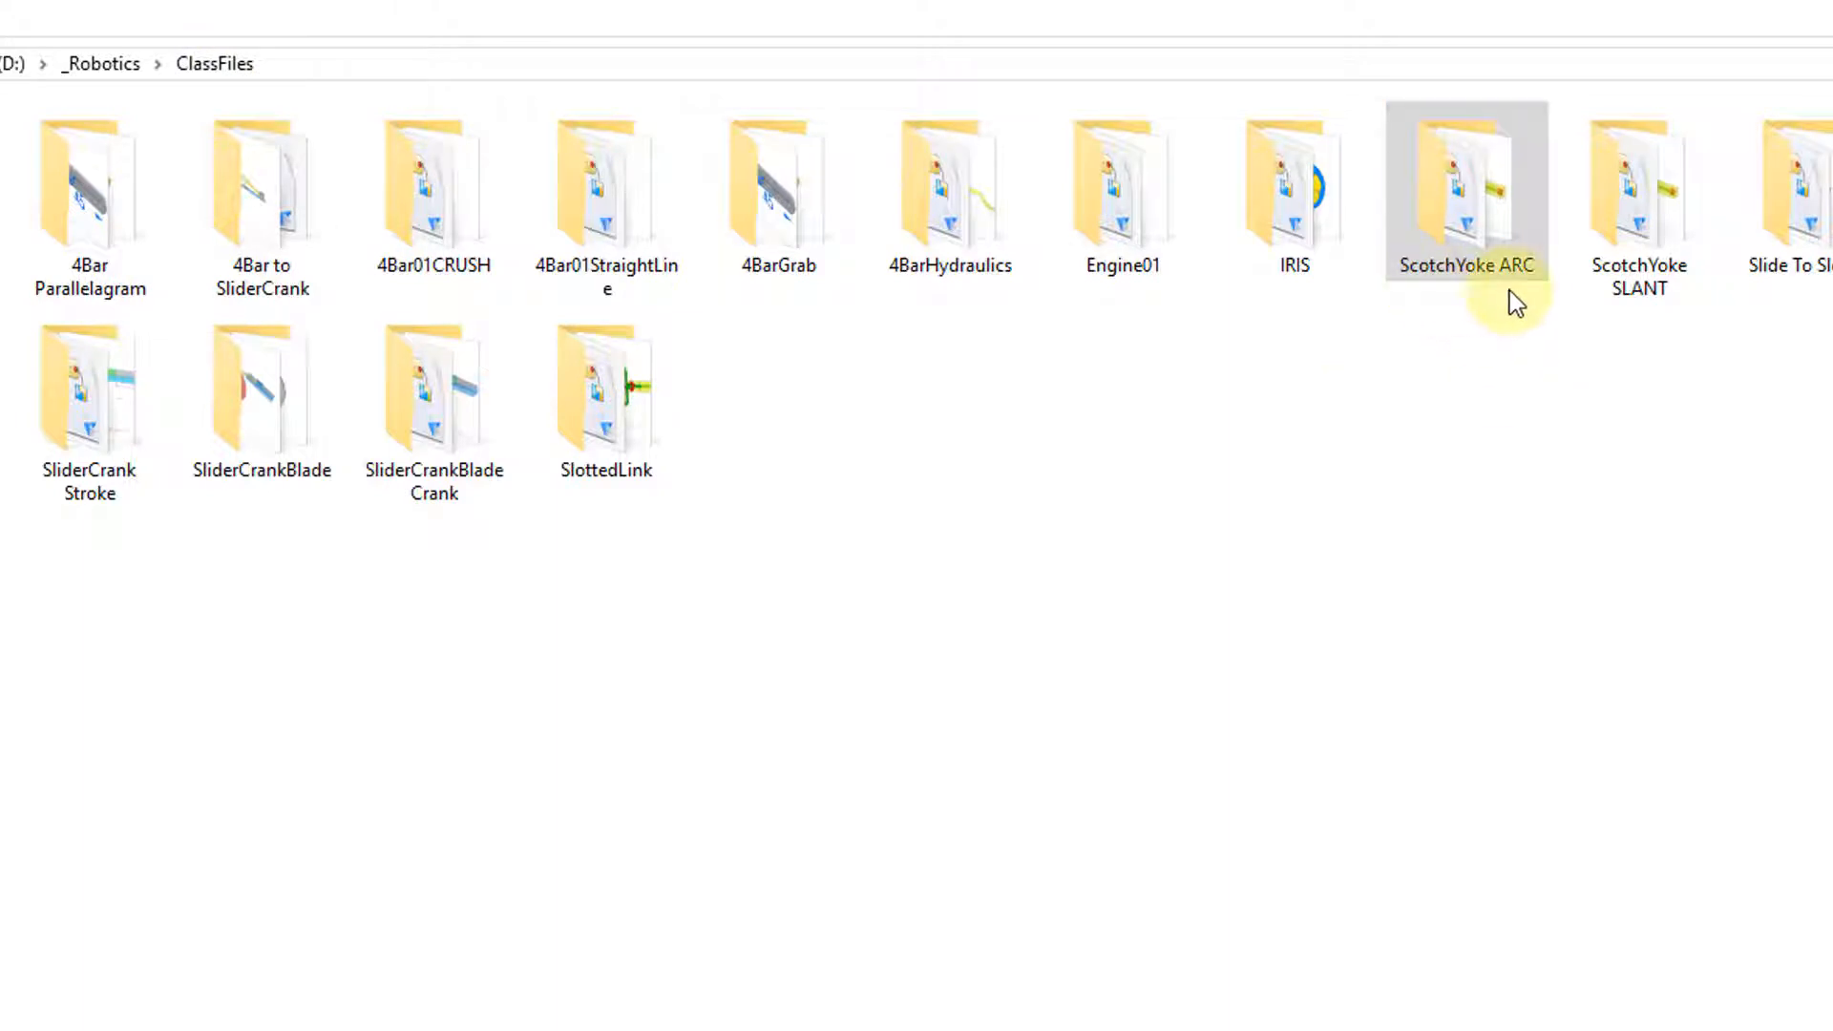
# Open the ScotchYoke ARC folder and launch the ScotchYokeARC.asm assembly in Solid Edge
pyautogui.click(1464, 187)
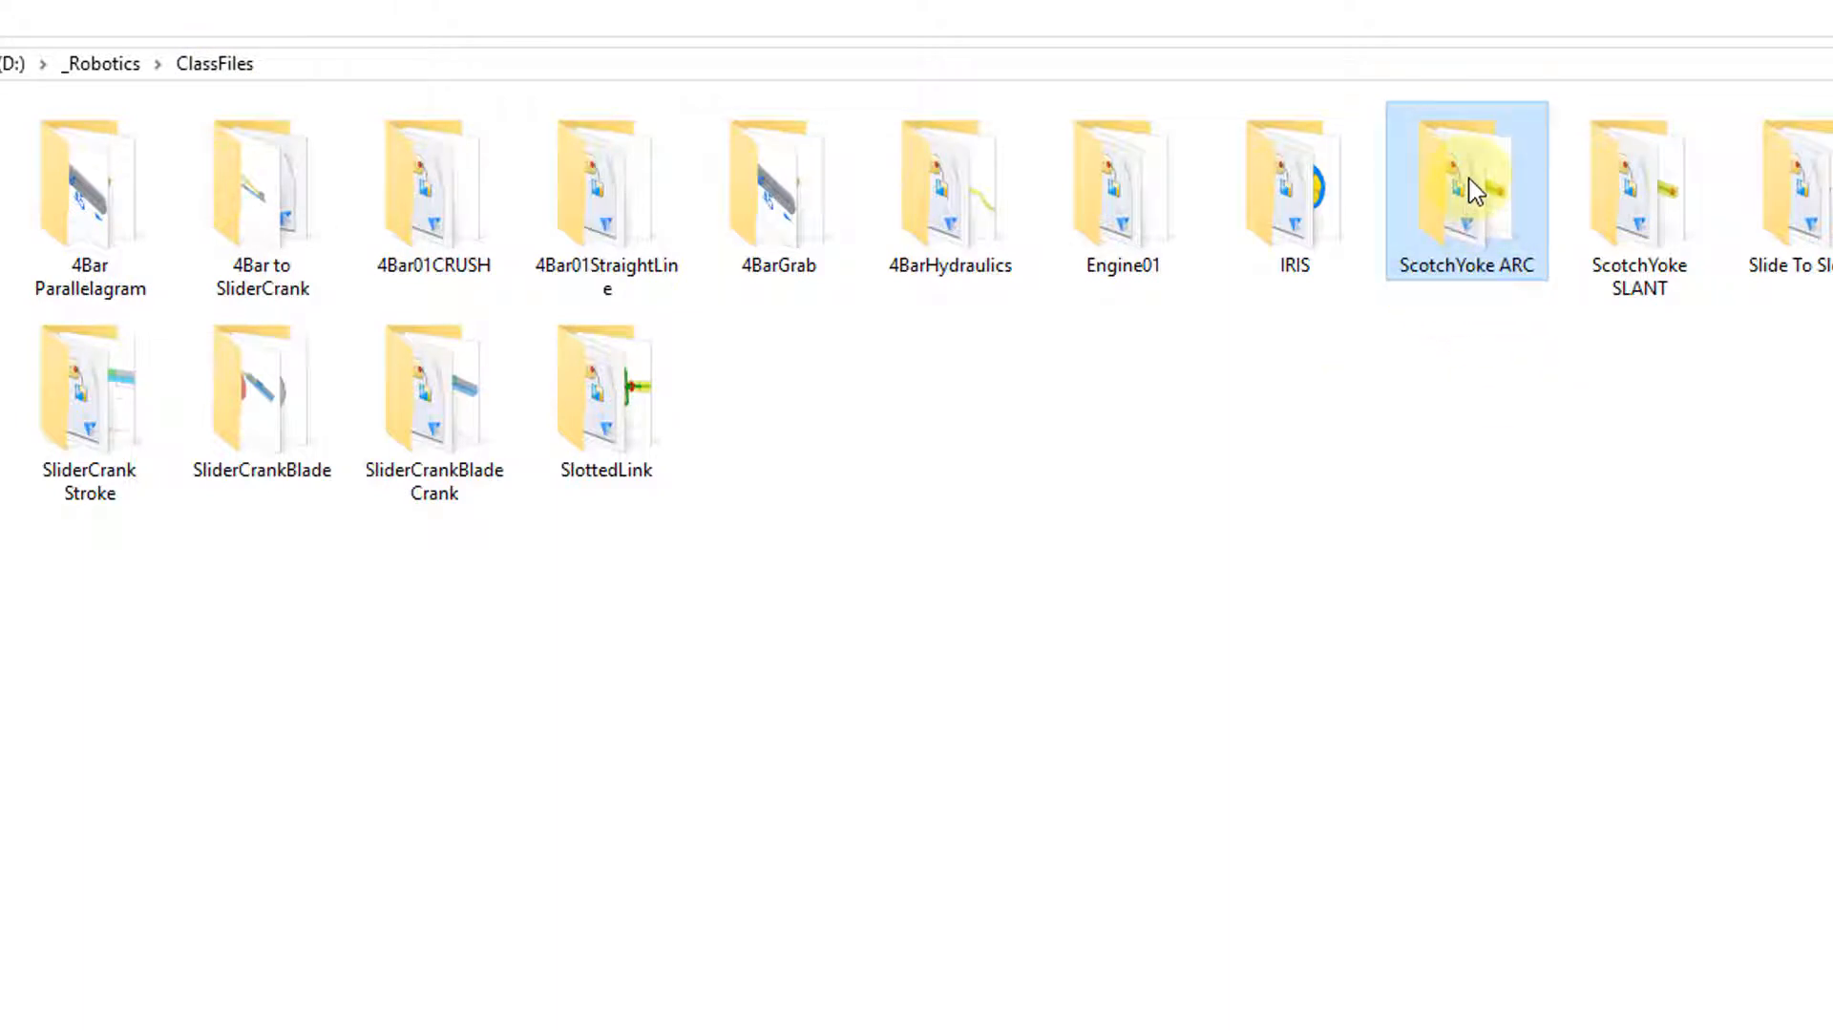
pyautogui.doubleClick(1466, 187)
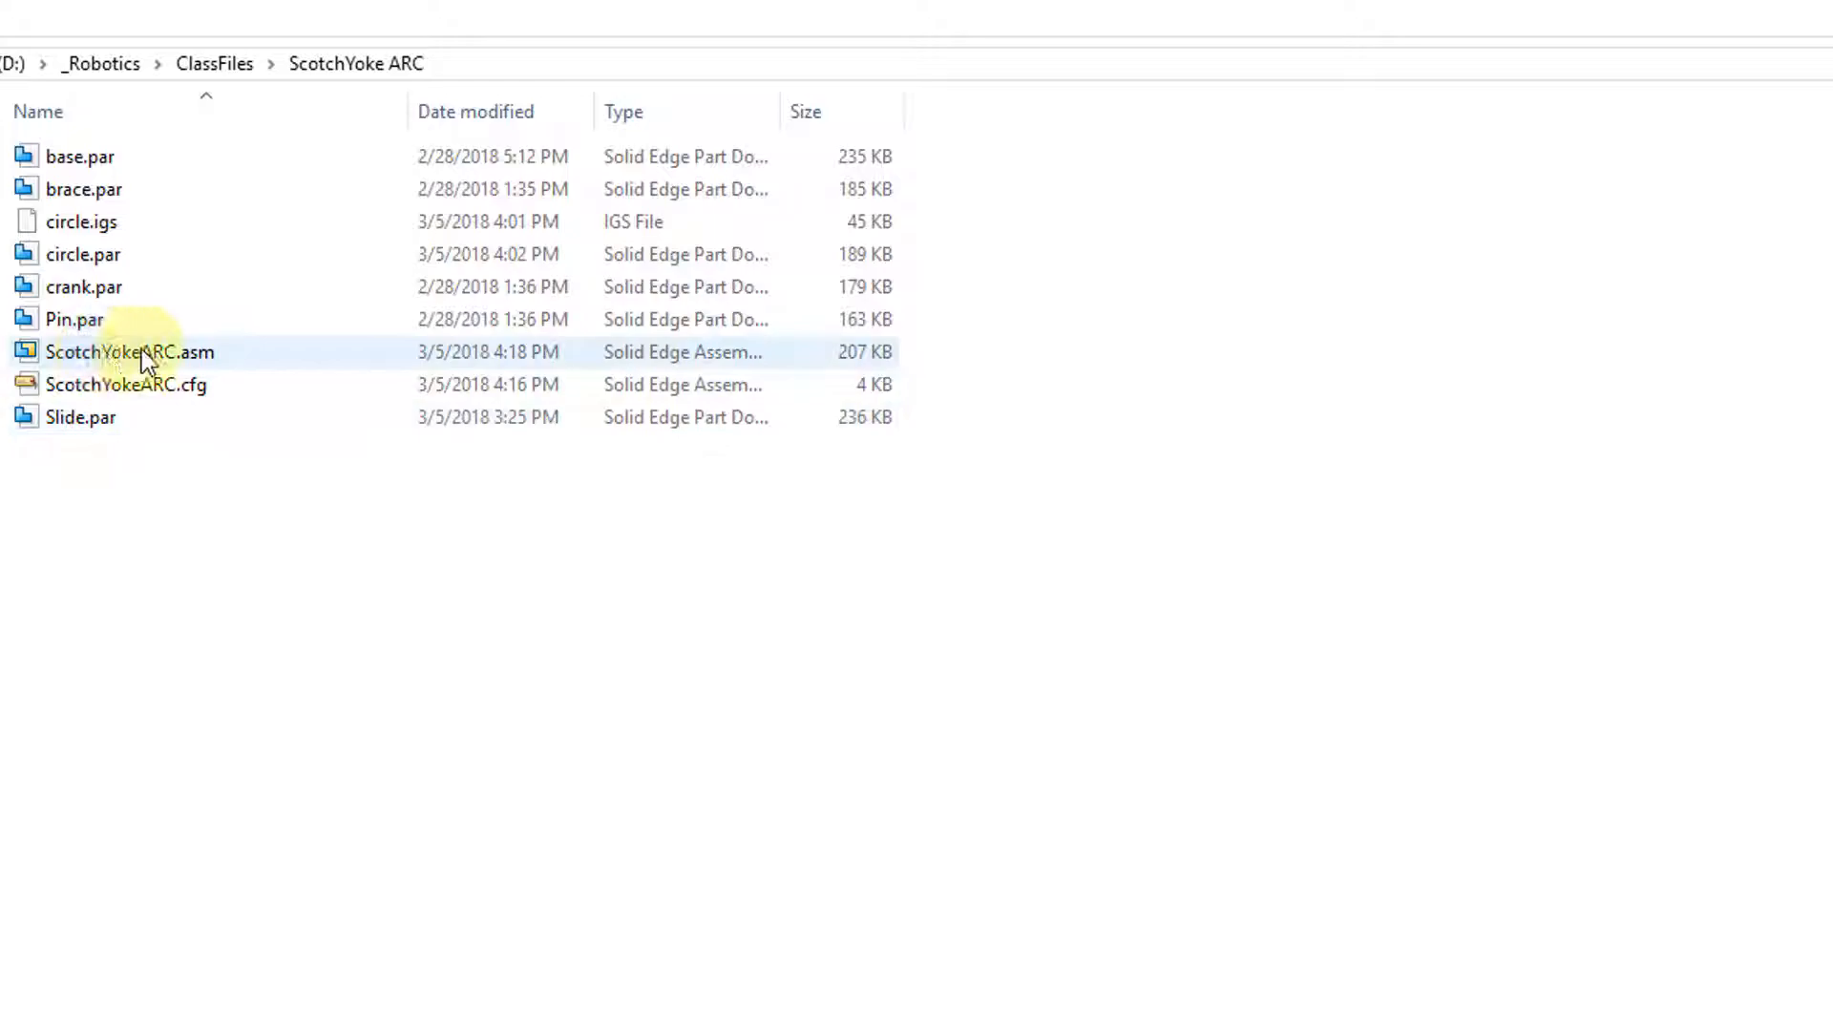
pyautogui.doubleClick(130, 352)
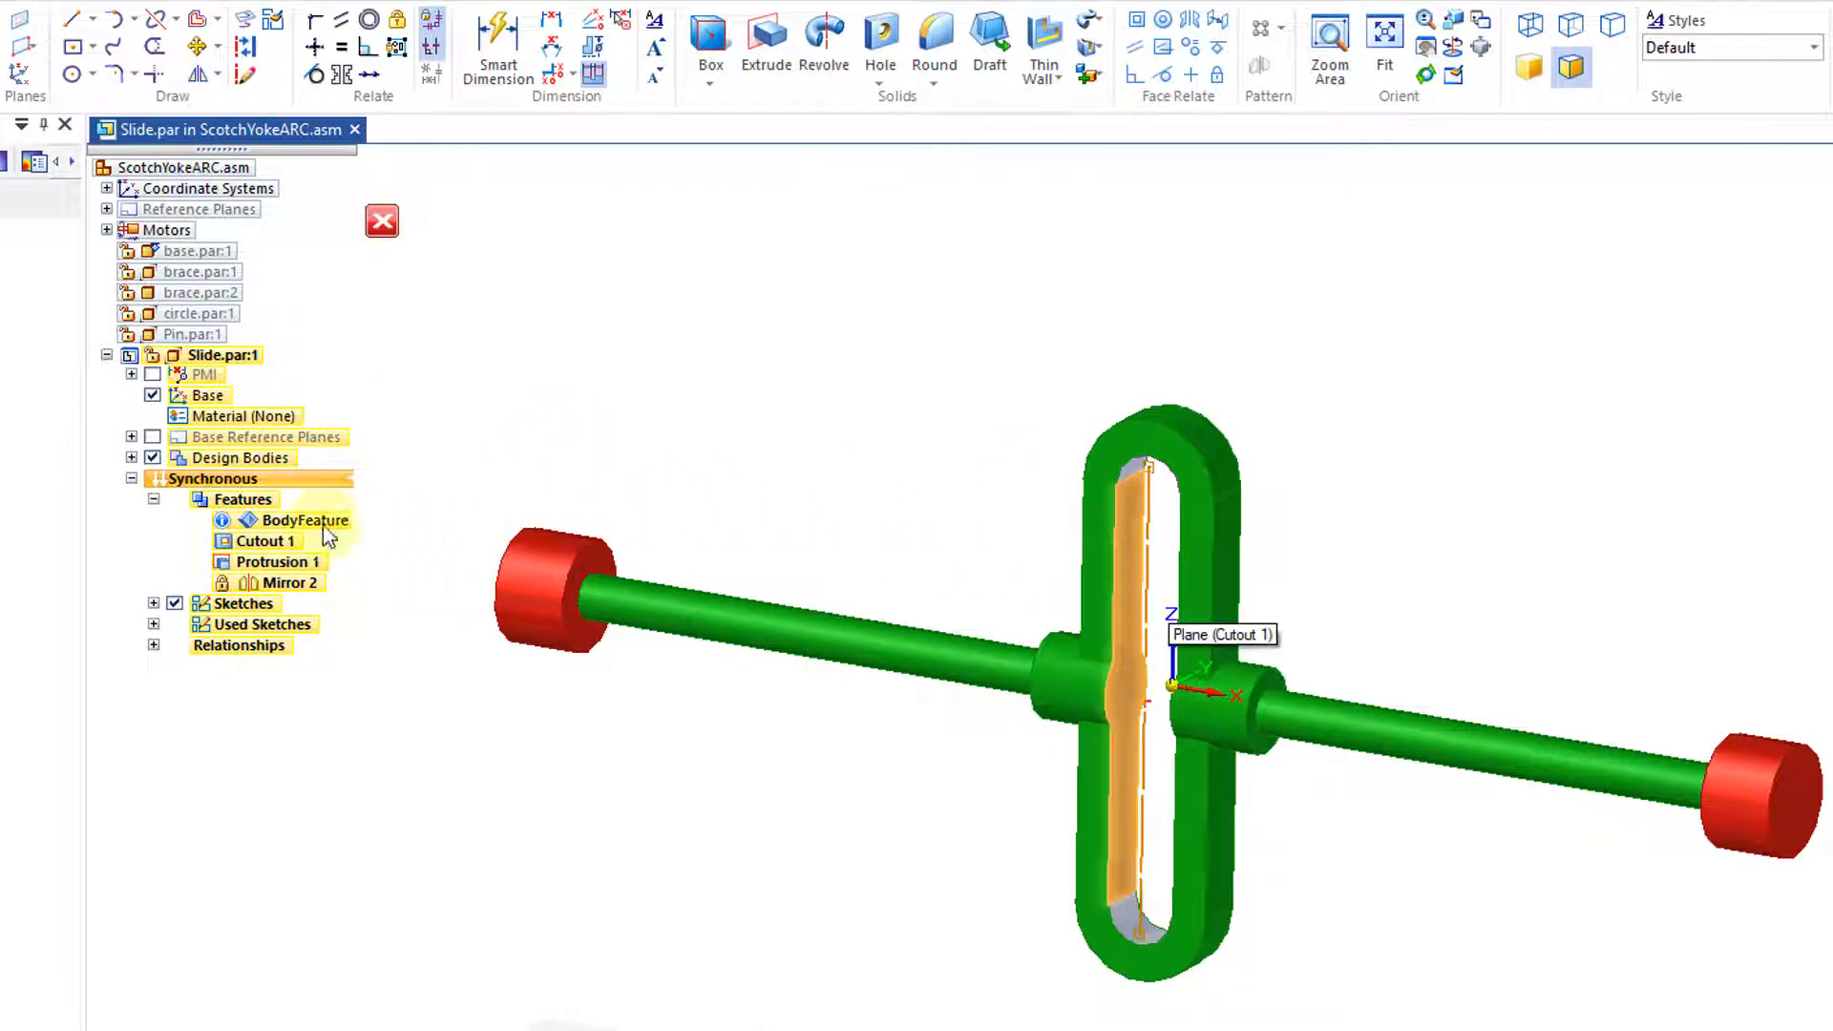
# Delete Cutout 1, the straight slot, from the Slide part in PathFinder
pyautogui.click(264, 541)
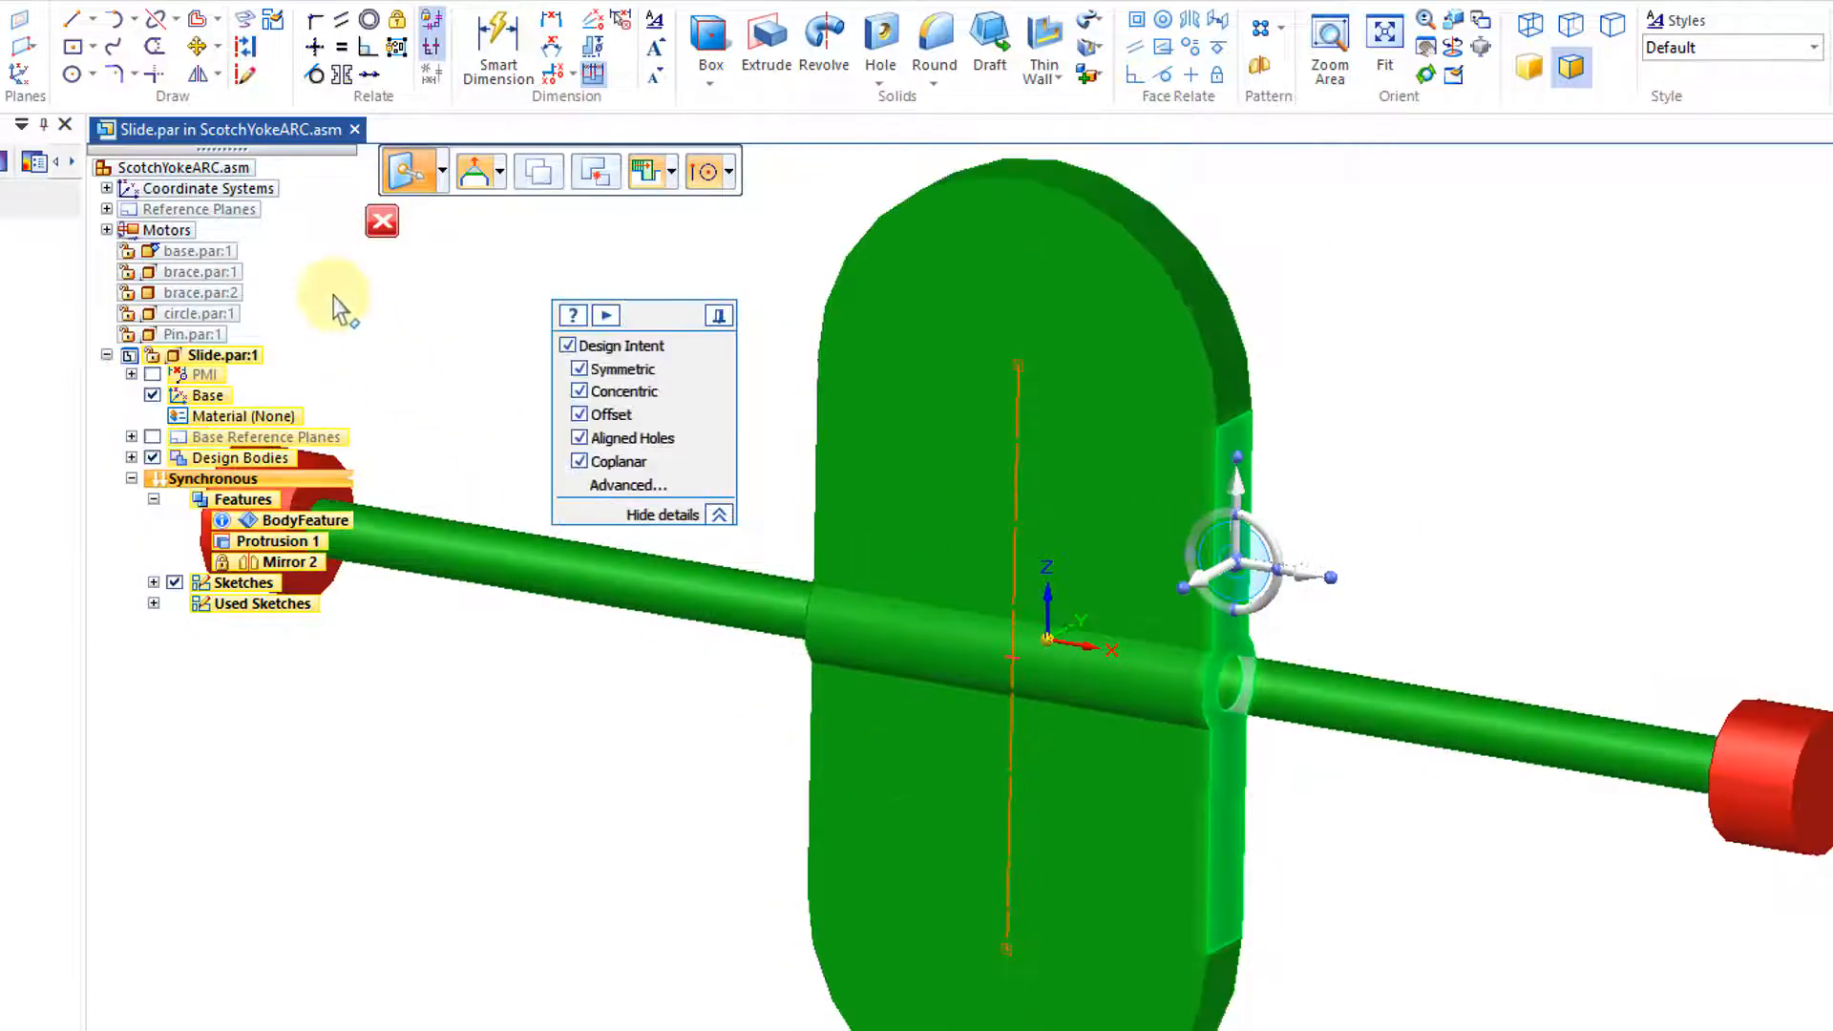
# Draw a three-point arc across the front face of the slide plate
pyautogui.click(132, 20)
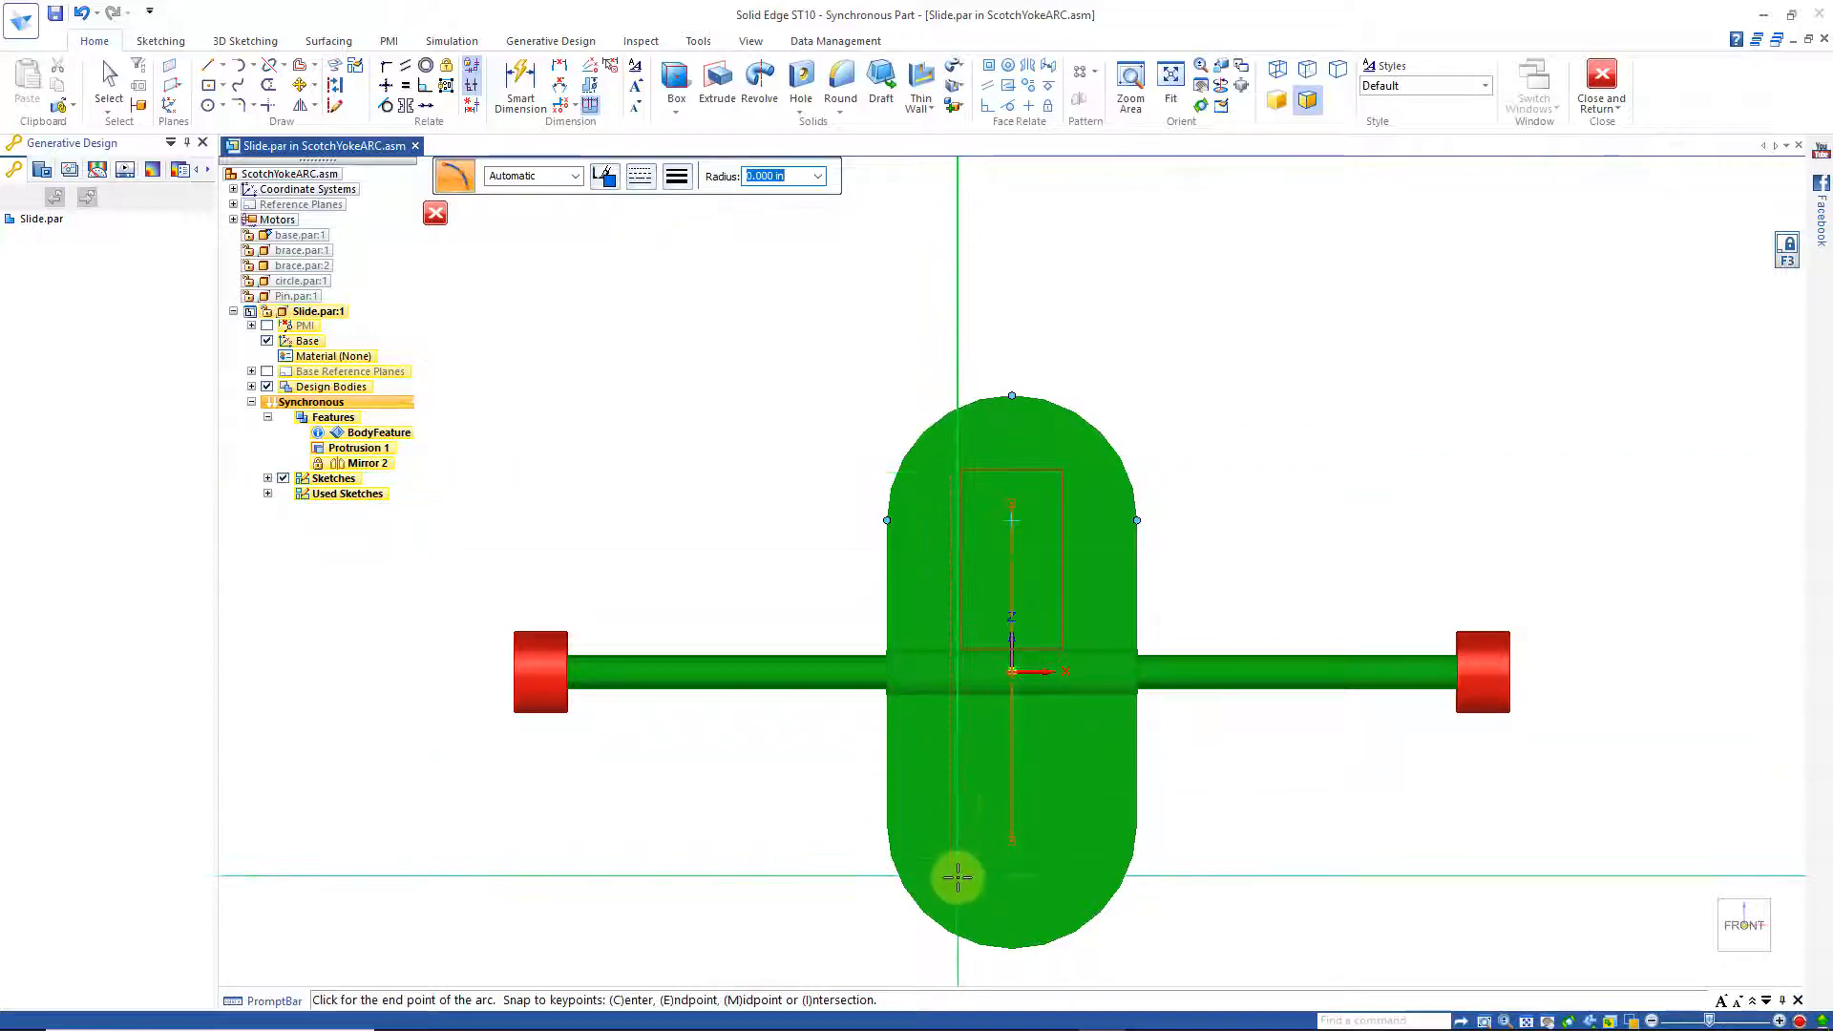
pyautogui.click(1056, 650)
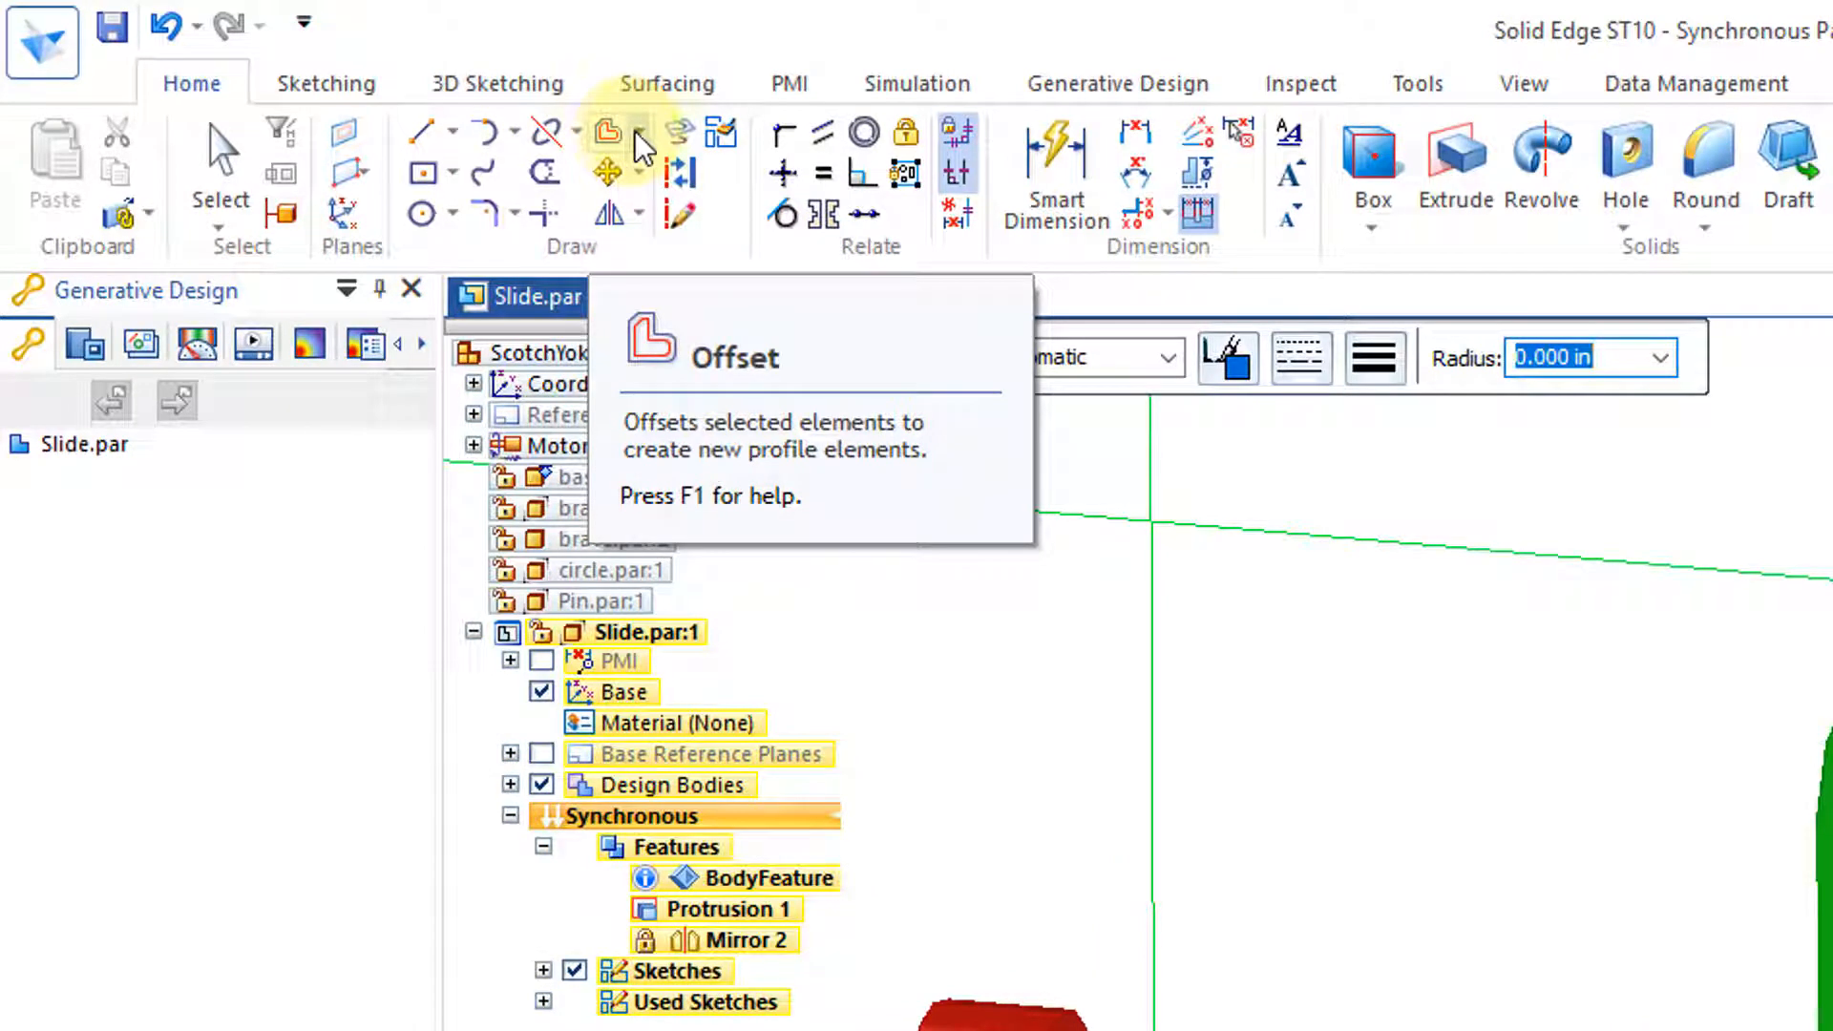
# Symmetrically offset the arc with Arc end caps to form the curved slot profile
pyautogui.click(607, 130)
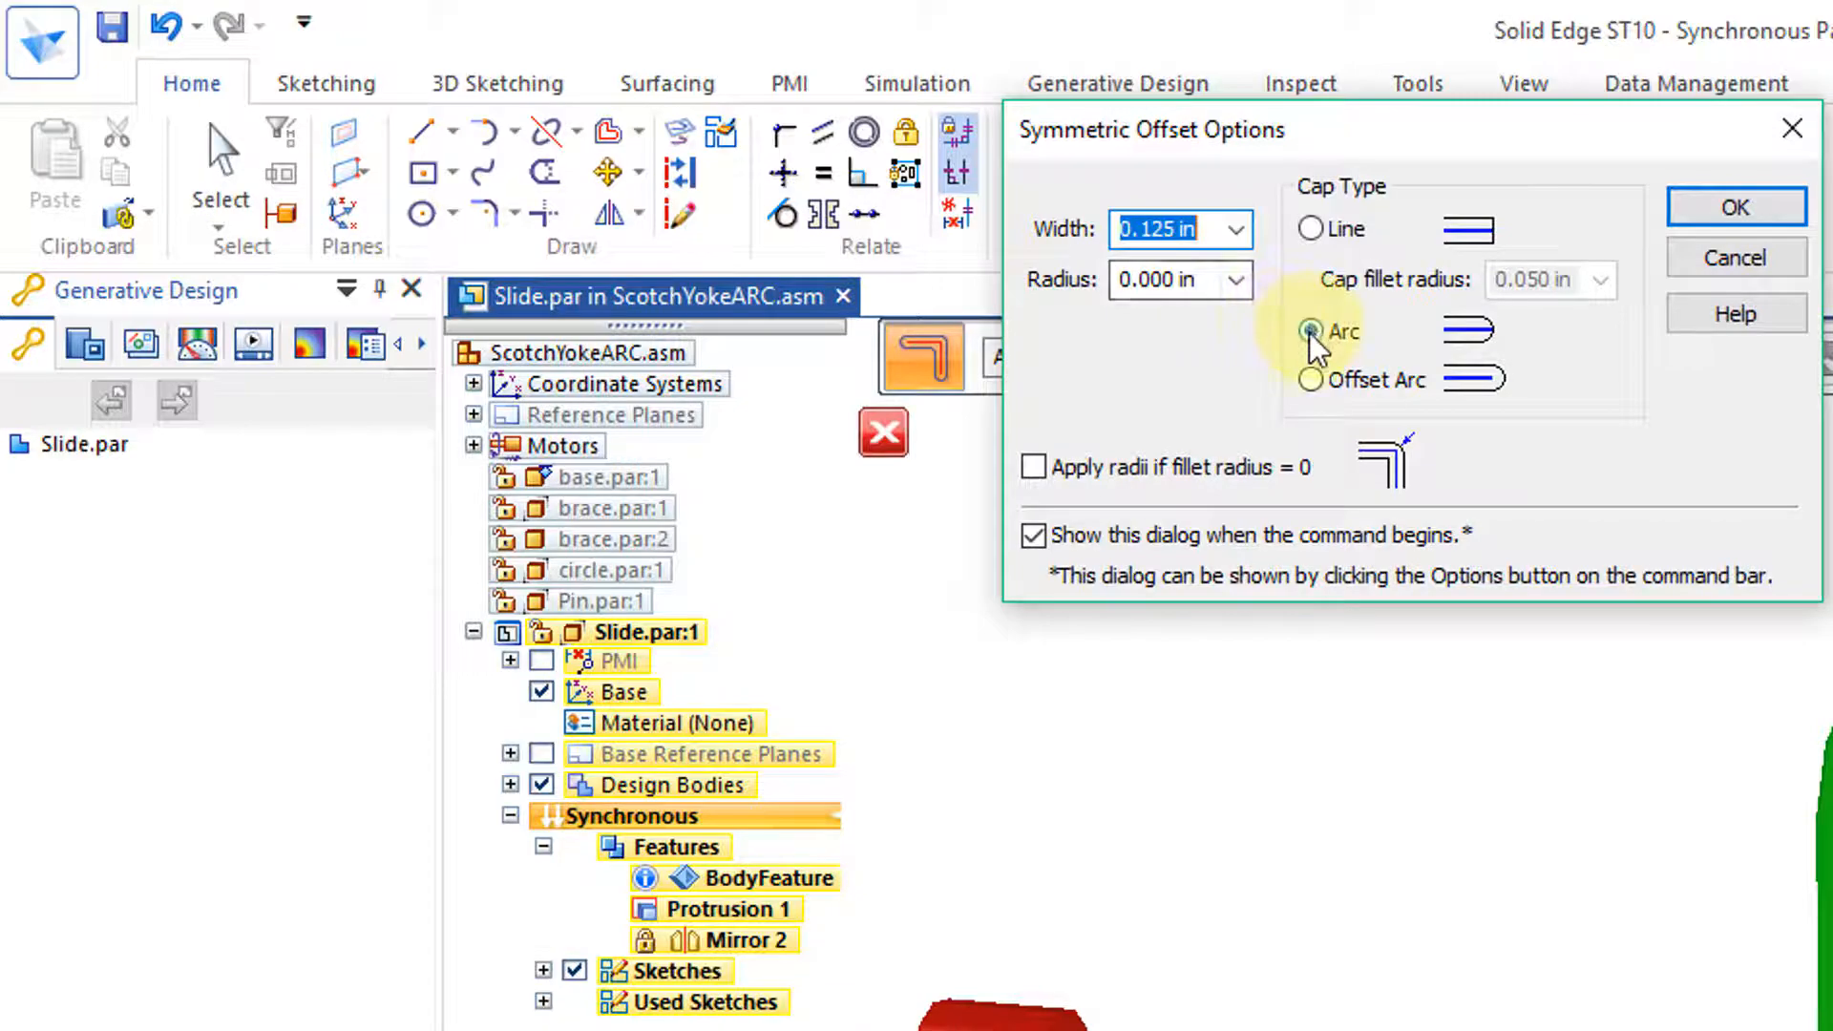
pyautogui.click(1733, 207)
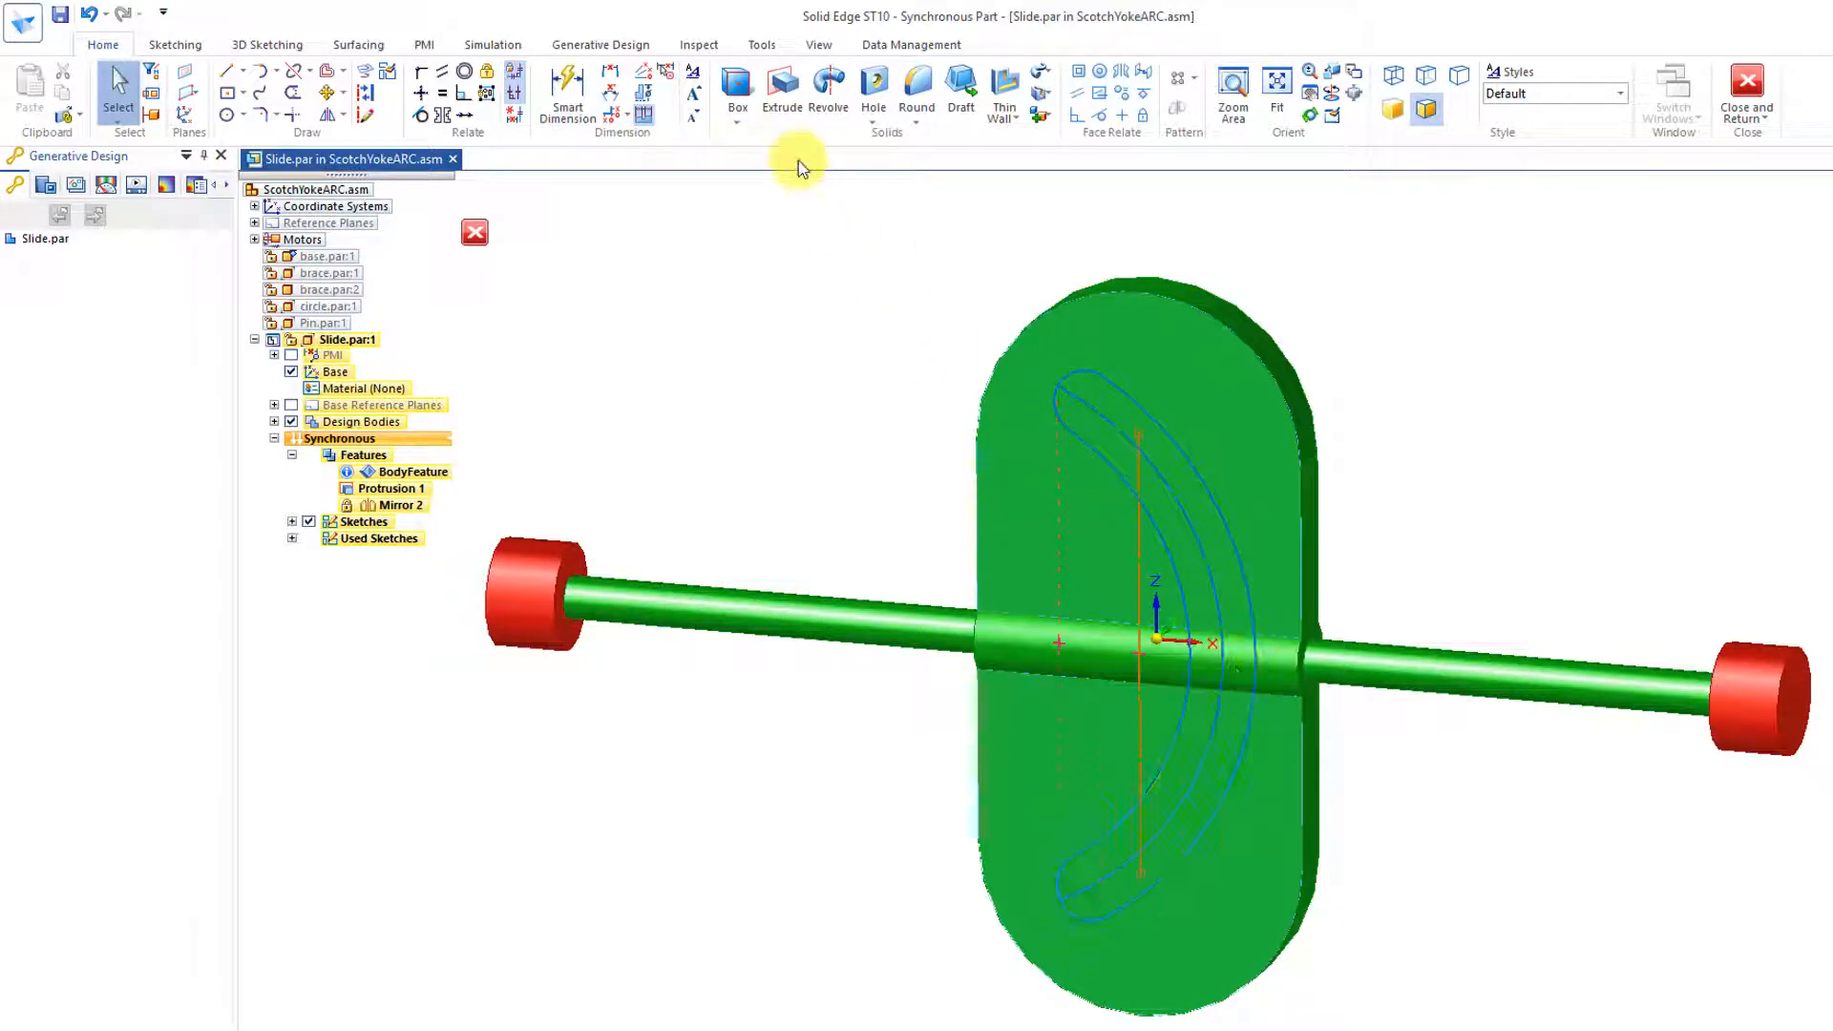
# Extrude the curved slot region as a cutout through the slide plate
pyautogui.click(780, 88)
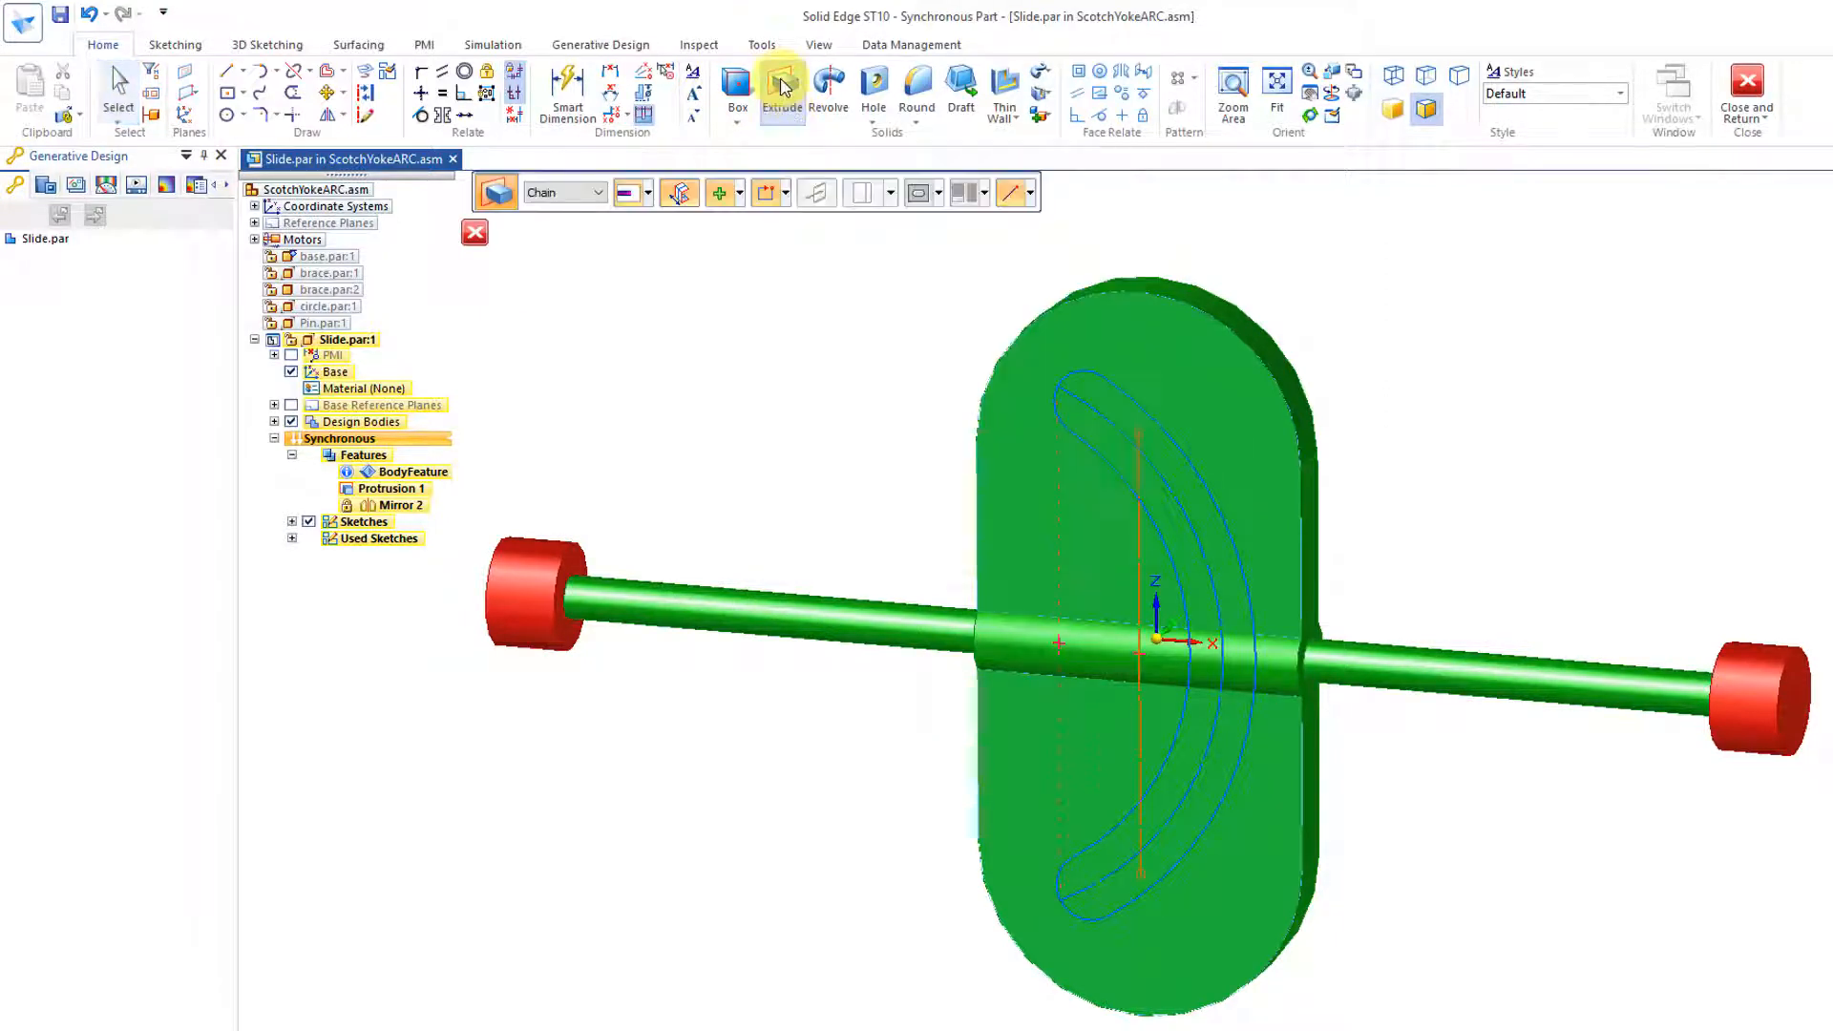
pyautogui.moveTo(567, 199)
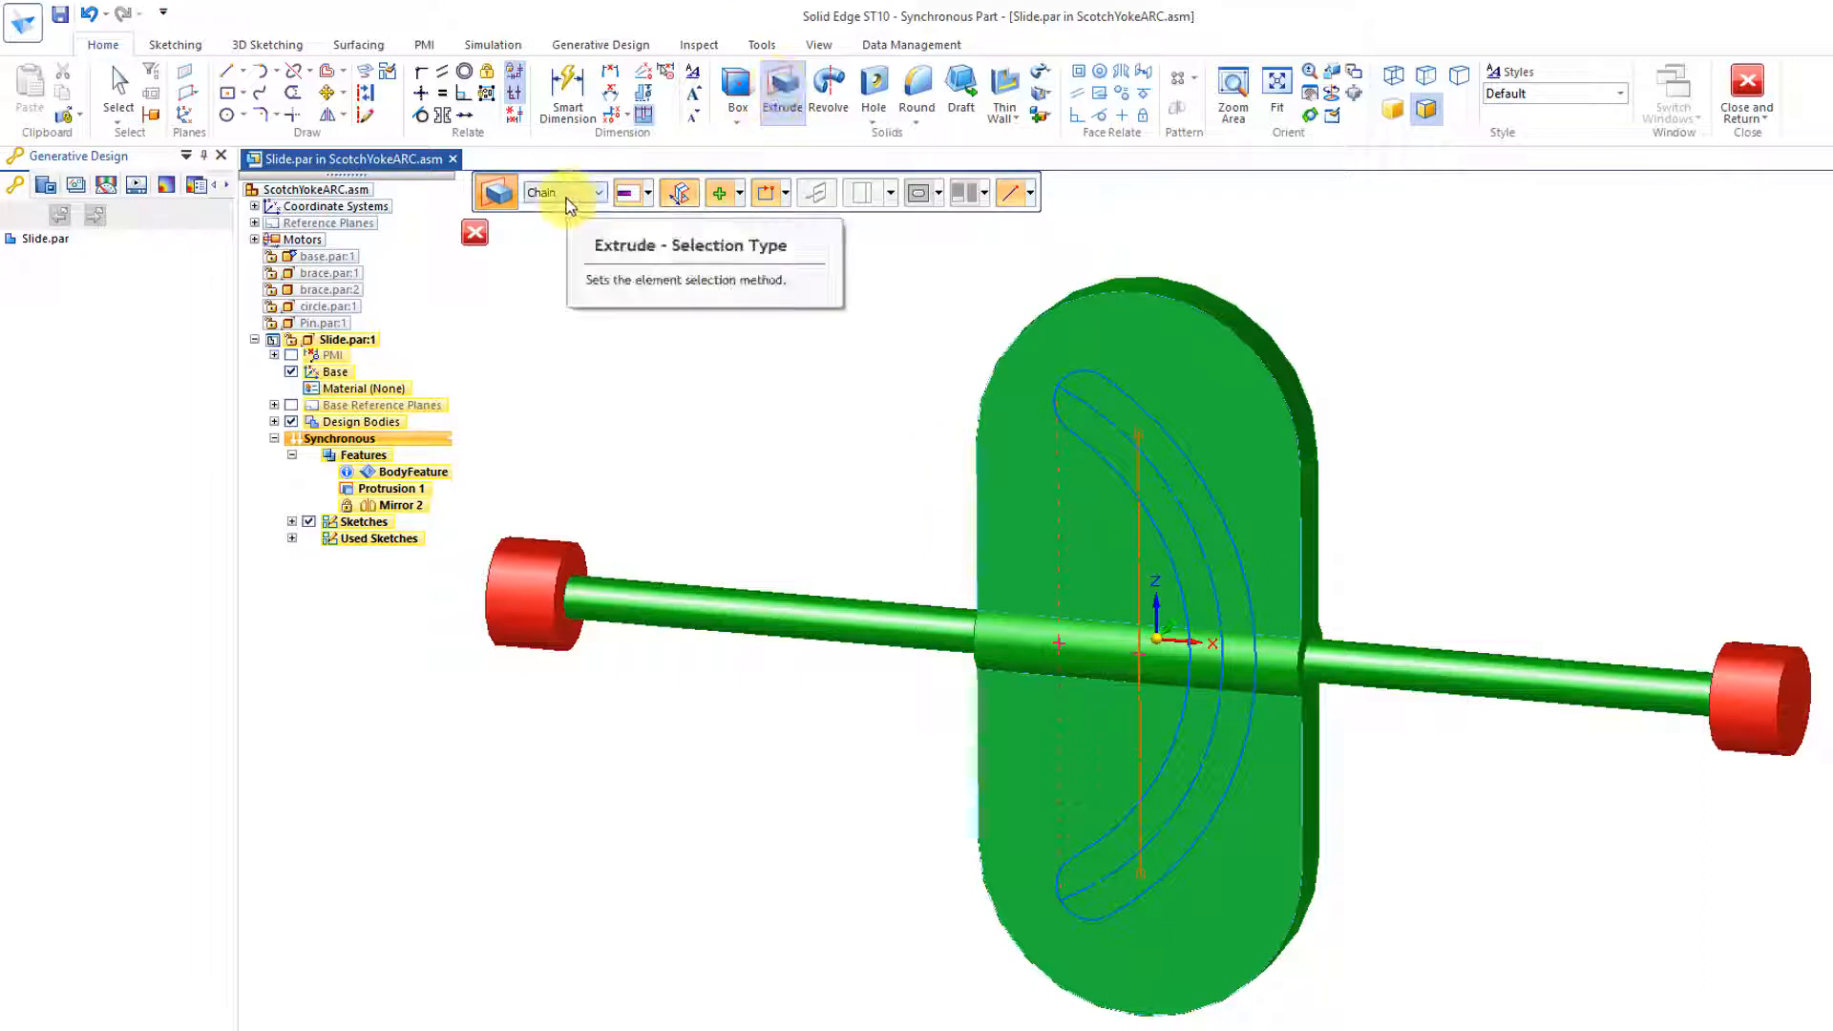
pyautogui.click(597, 192)
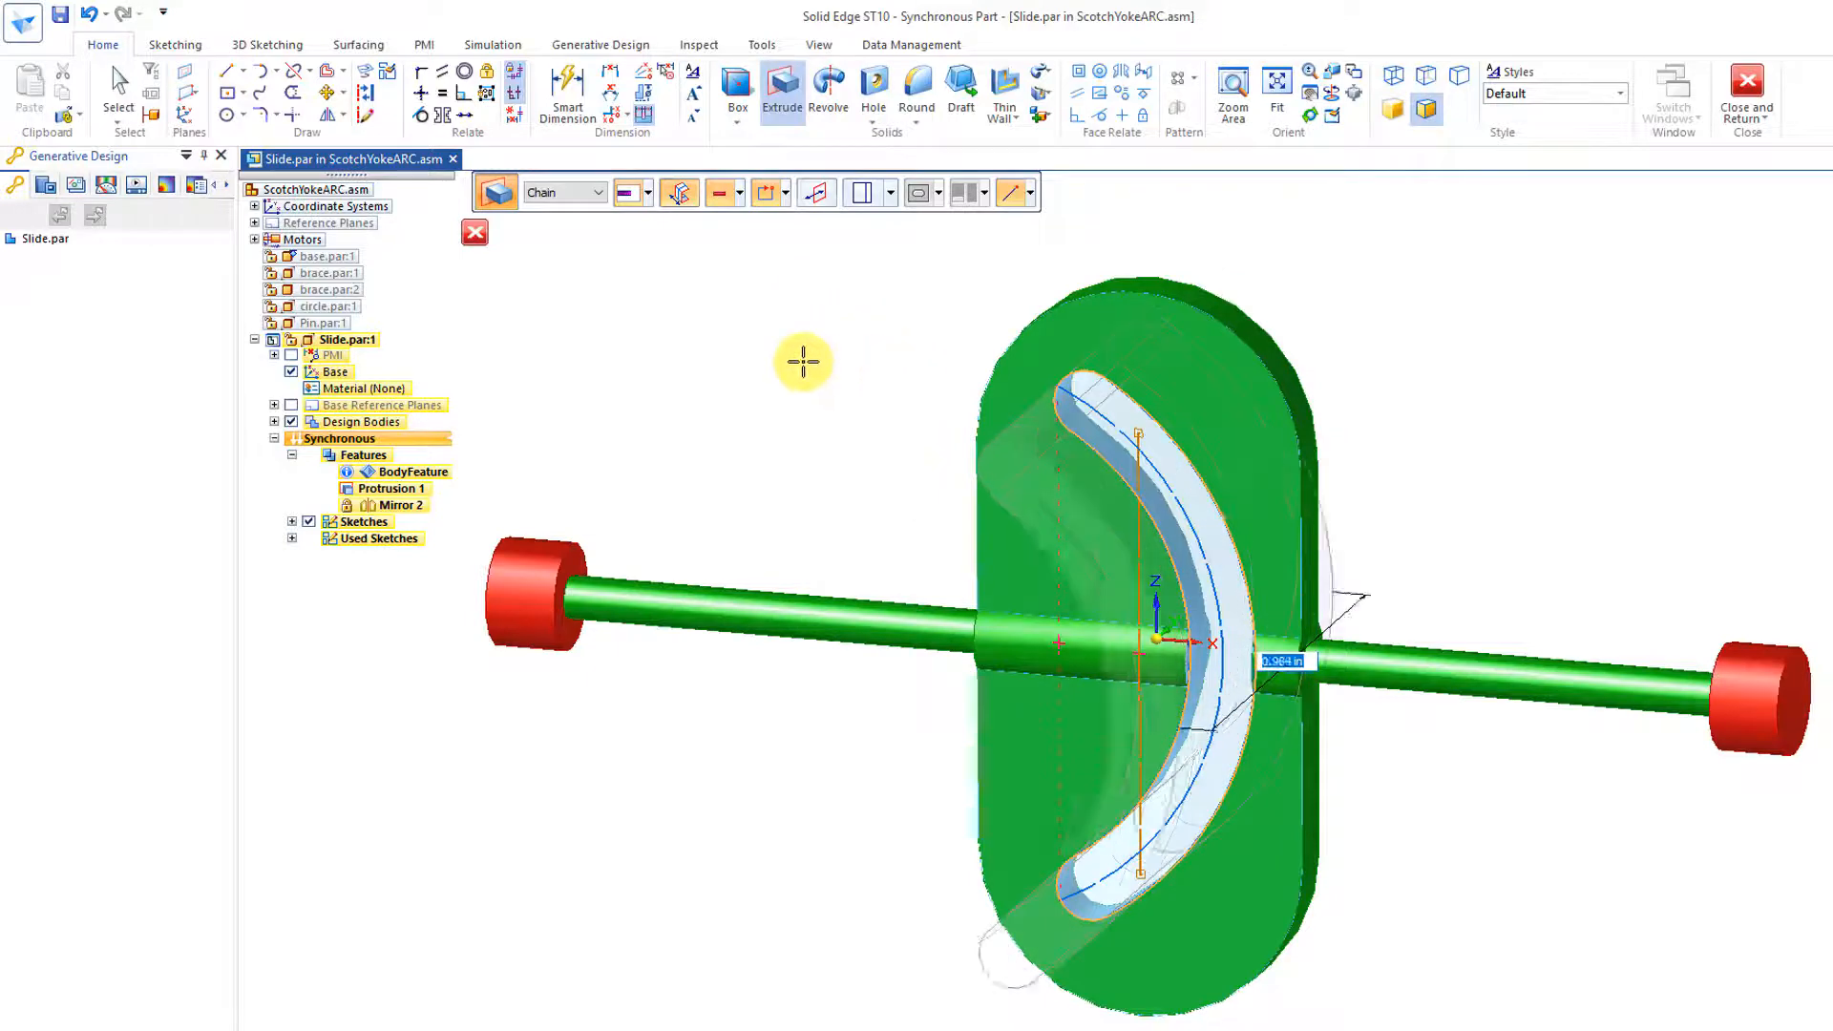
pyautogui.click(475, 230)
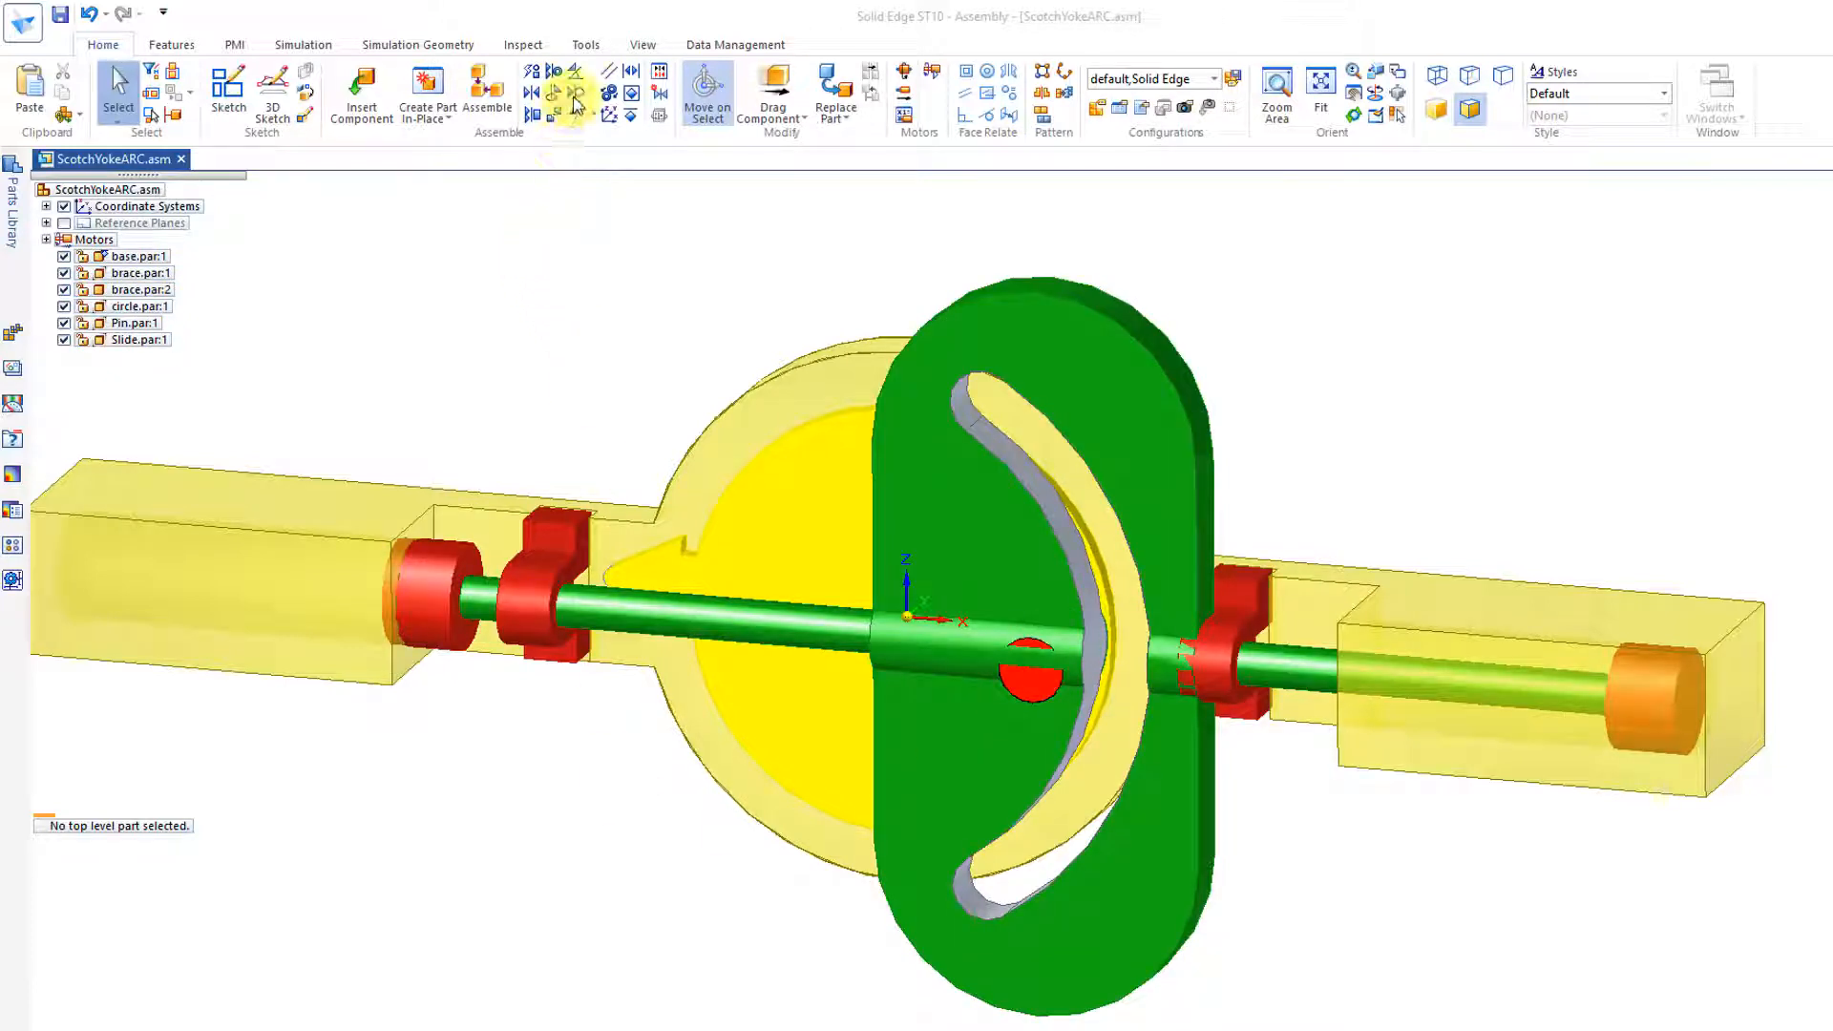
# Return to the assembly to inspect the arc-slotted slide, then edit Slide.par again
pyautogui.click(573, 98)
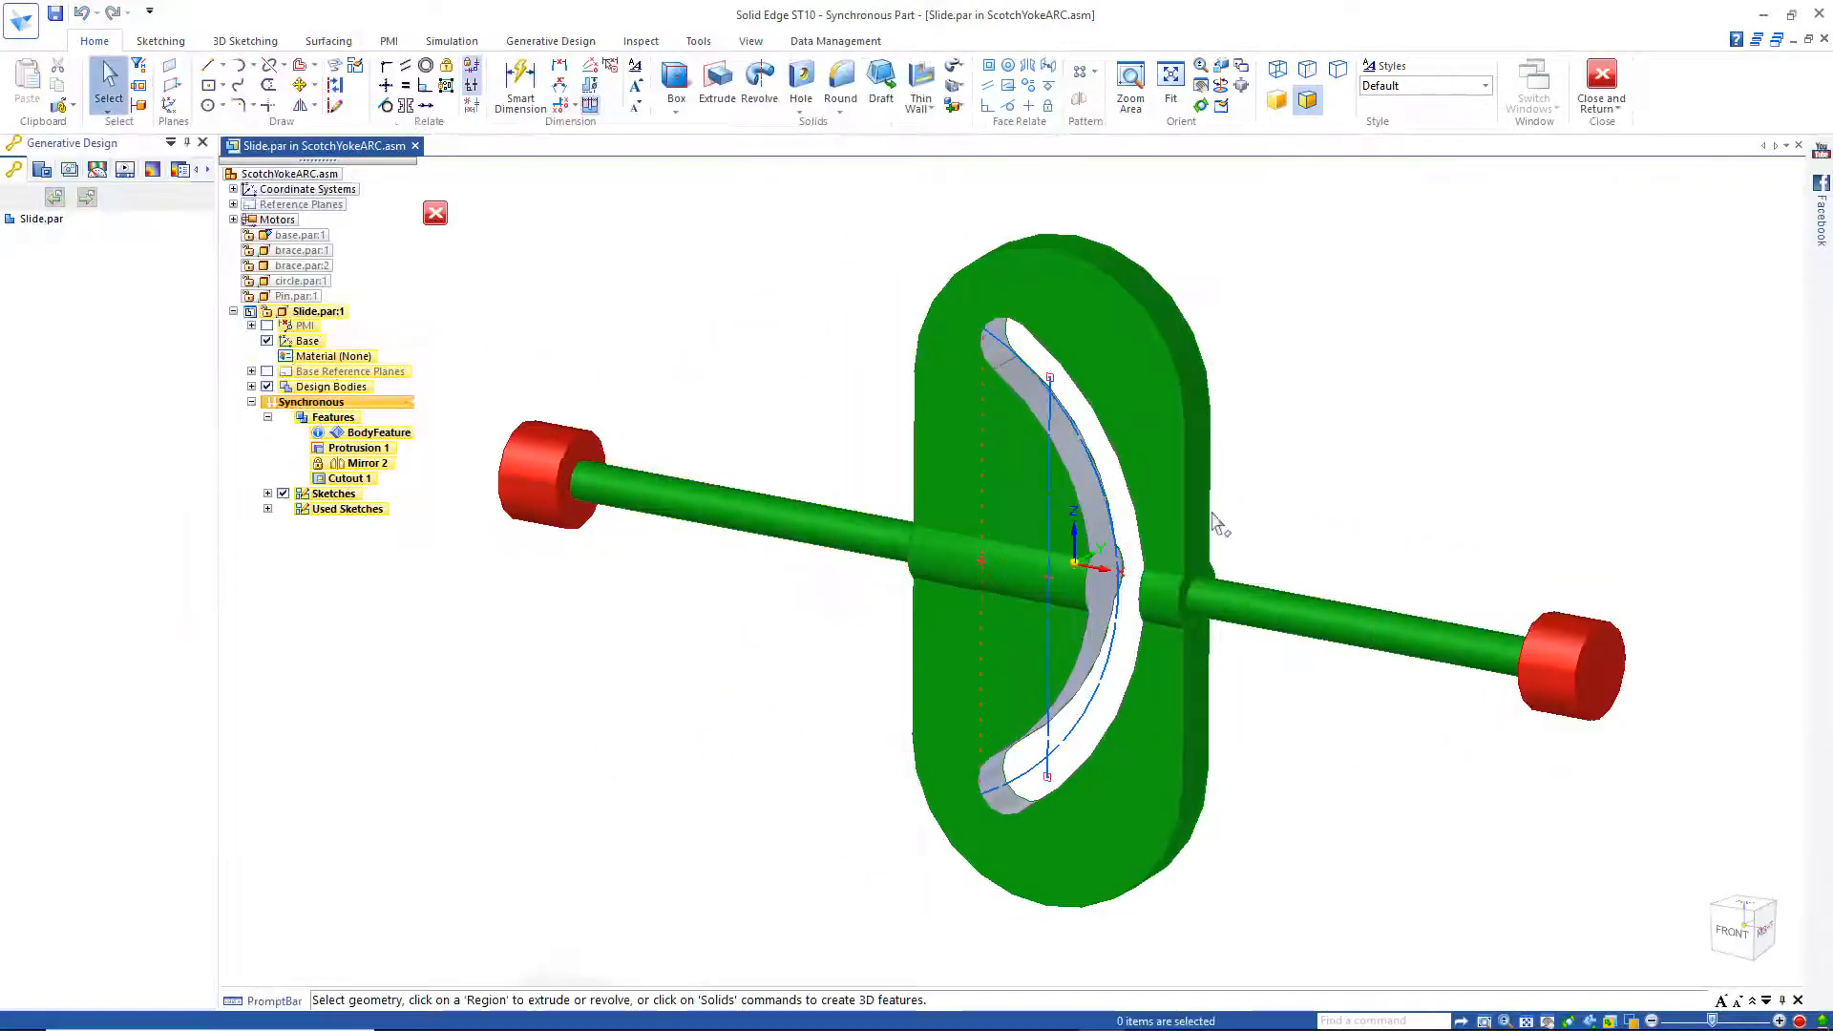
# Reposition the slide faces and return with the pin seated in the curved slot
pyautogui.click(1187, 572)
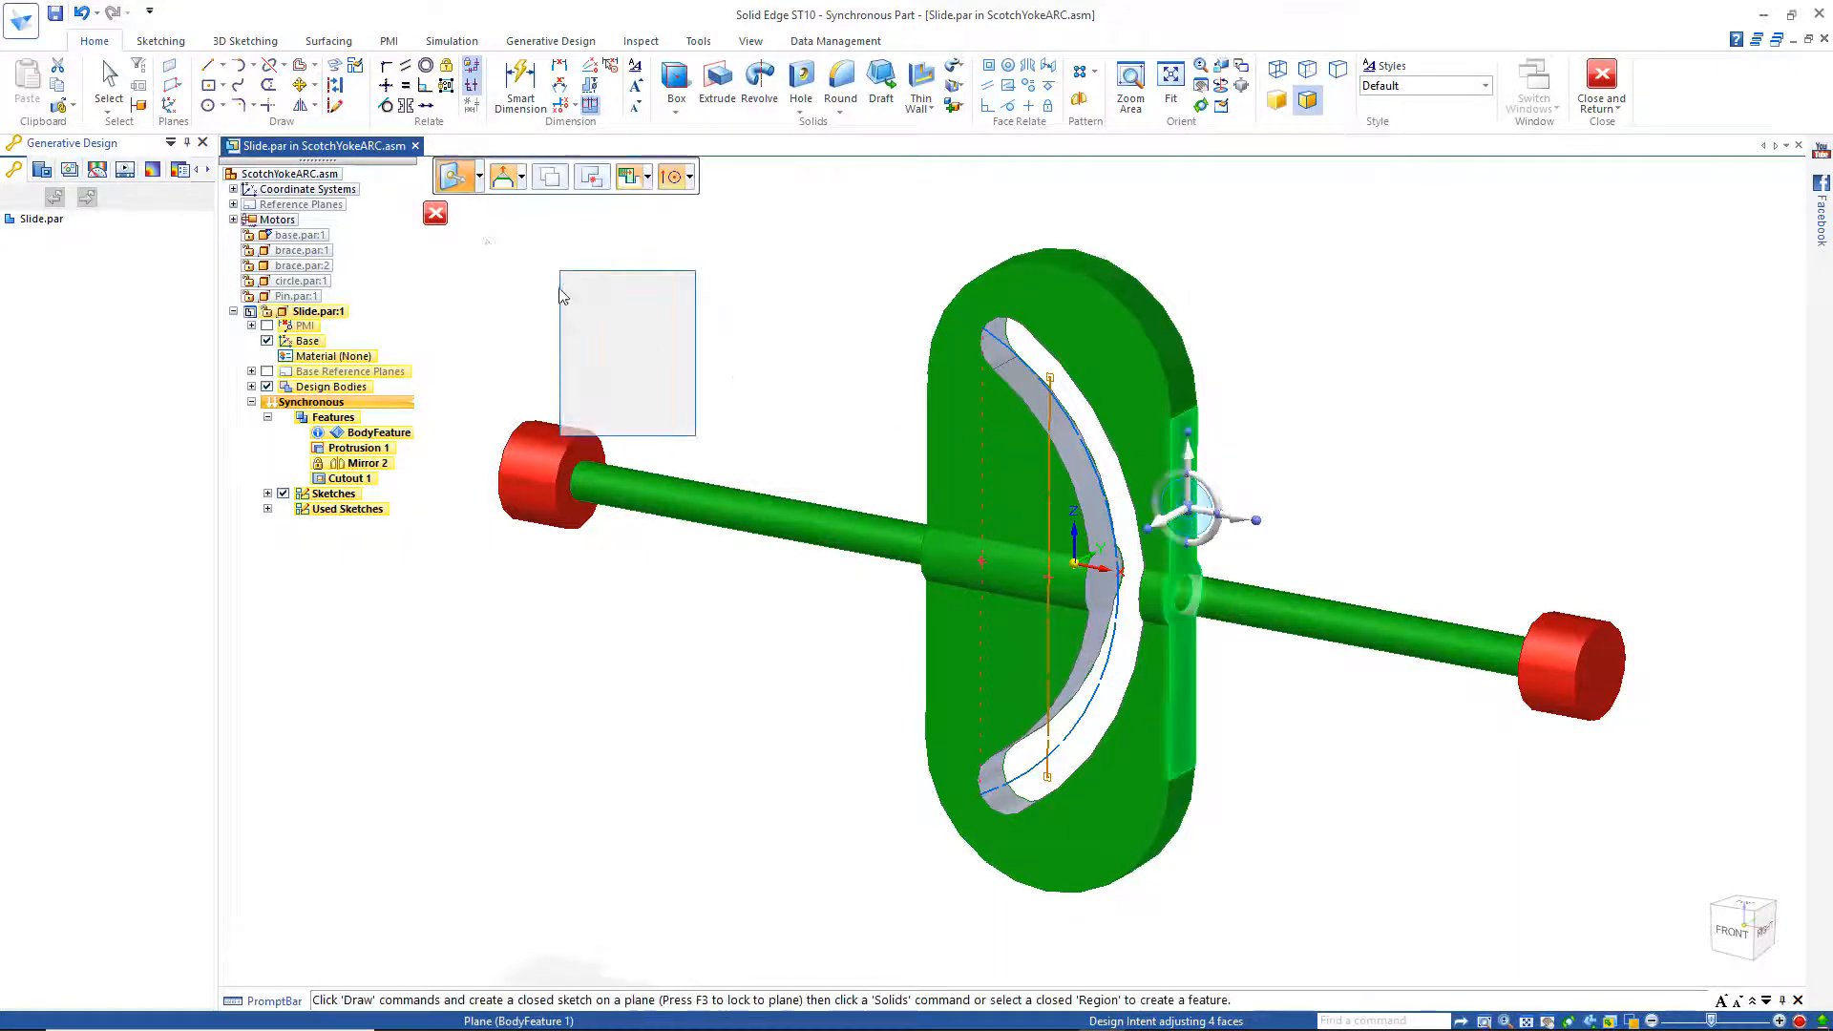
pyautogui.click(1601, 79)
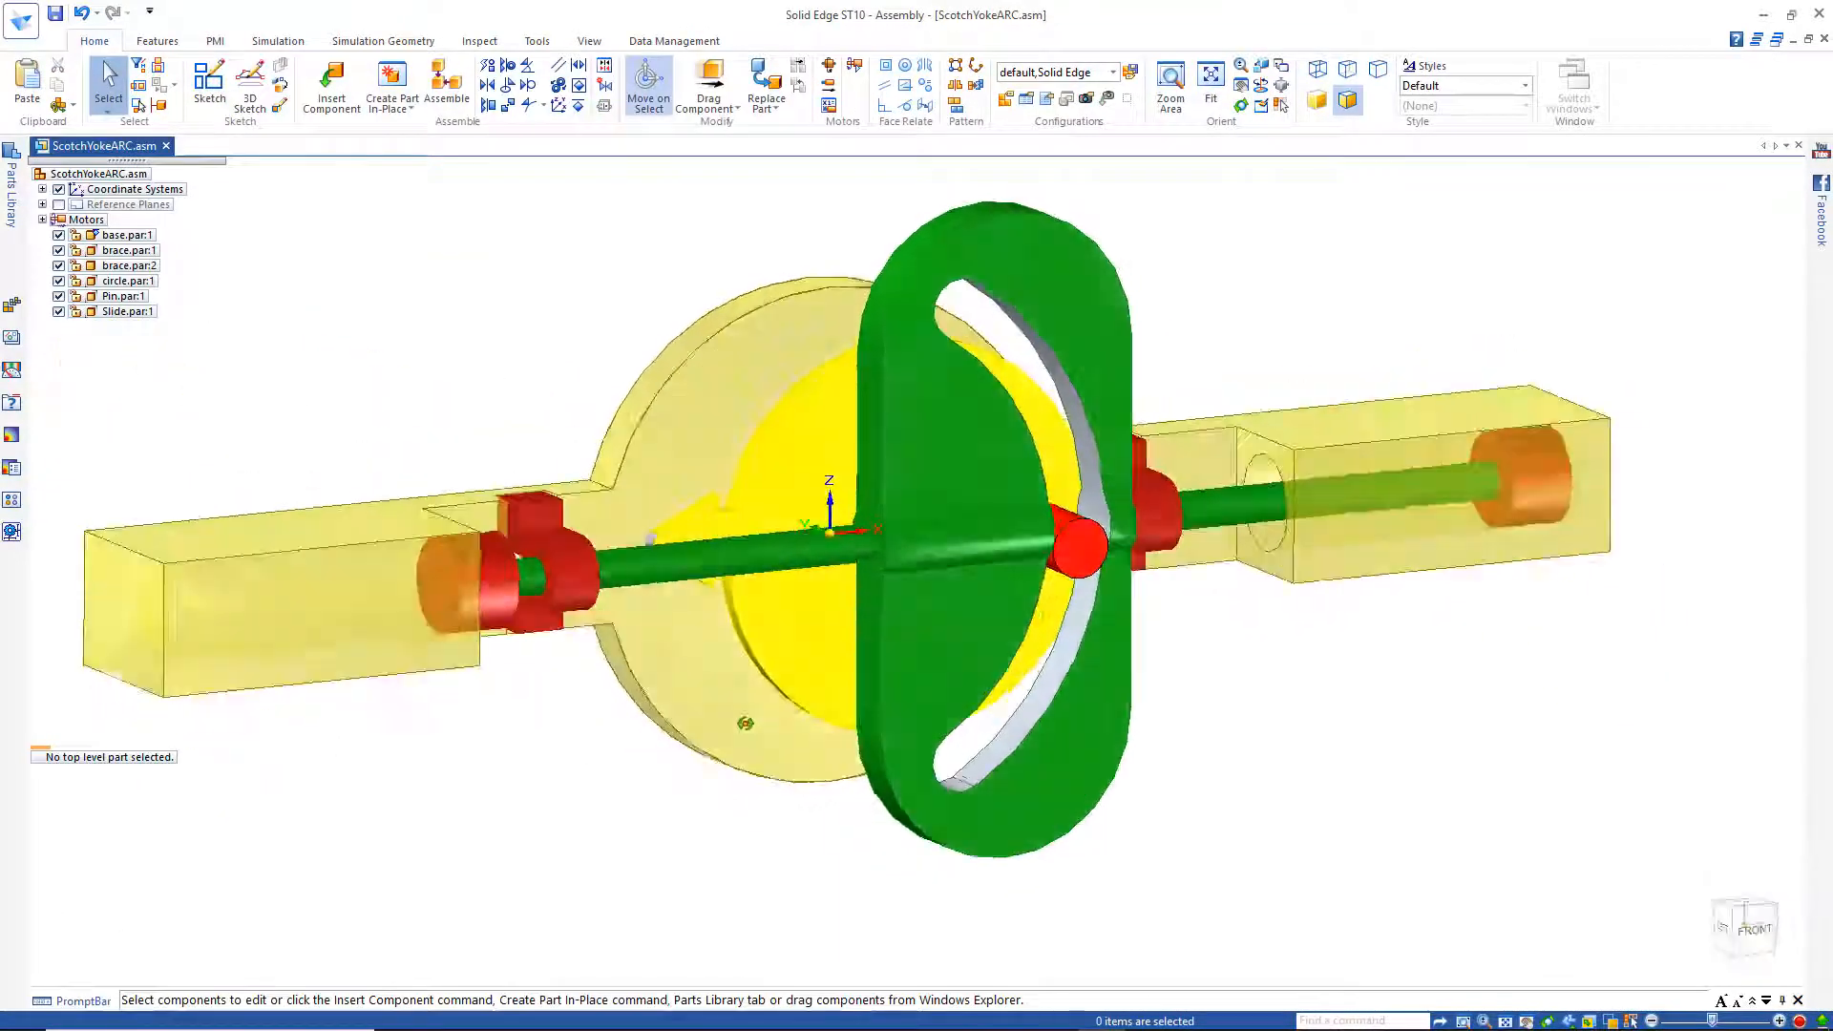
# Simulate the motor so the pin travels along the arc slot
pyautogui.click(121, 234)
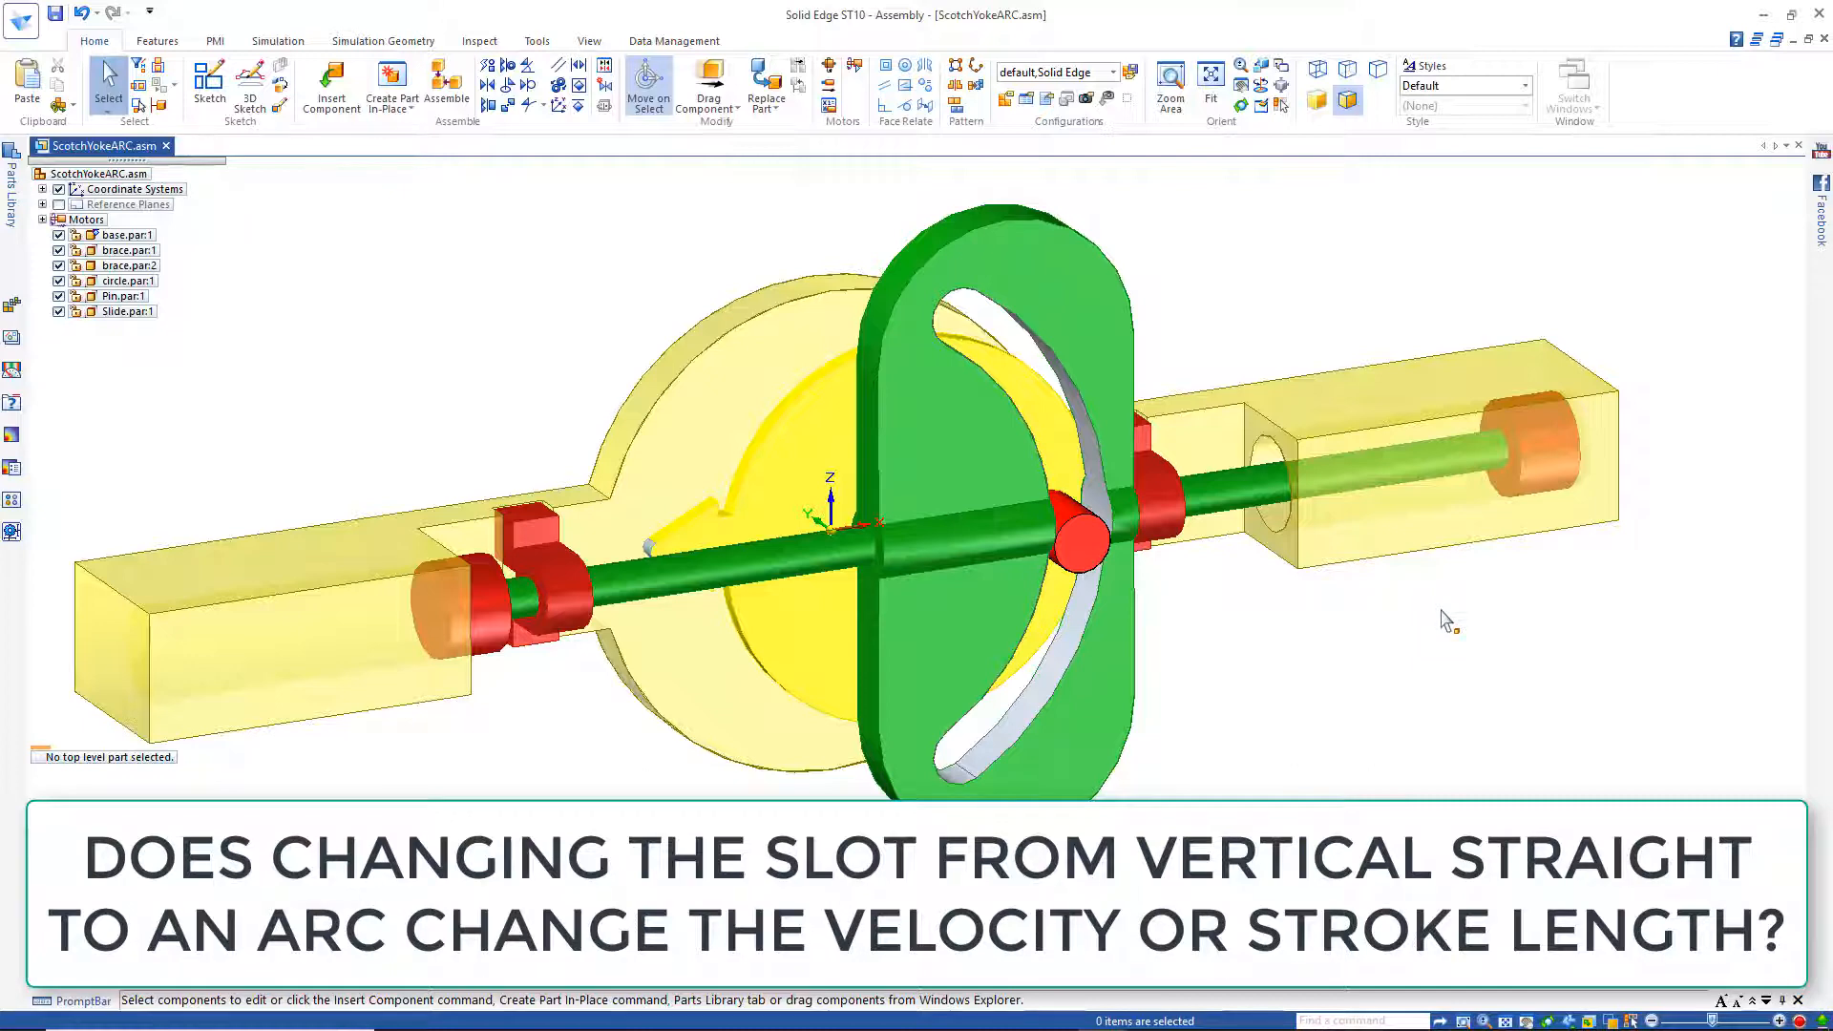
pyautogui.moveTo(1384, 634)
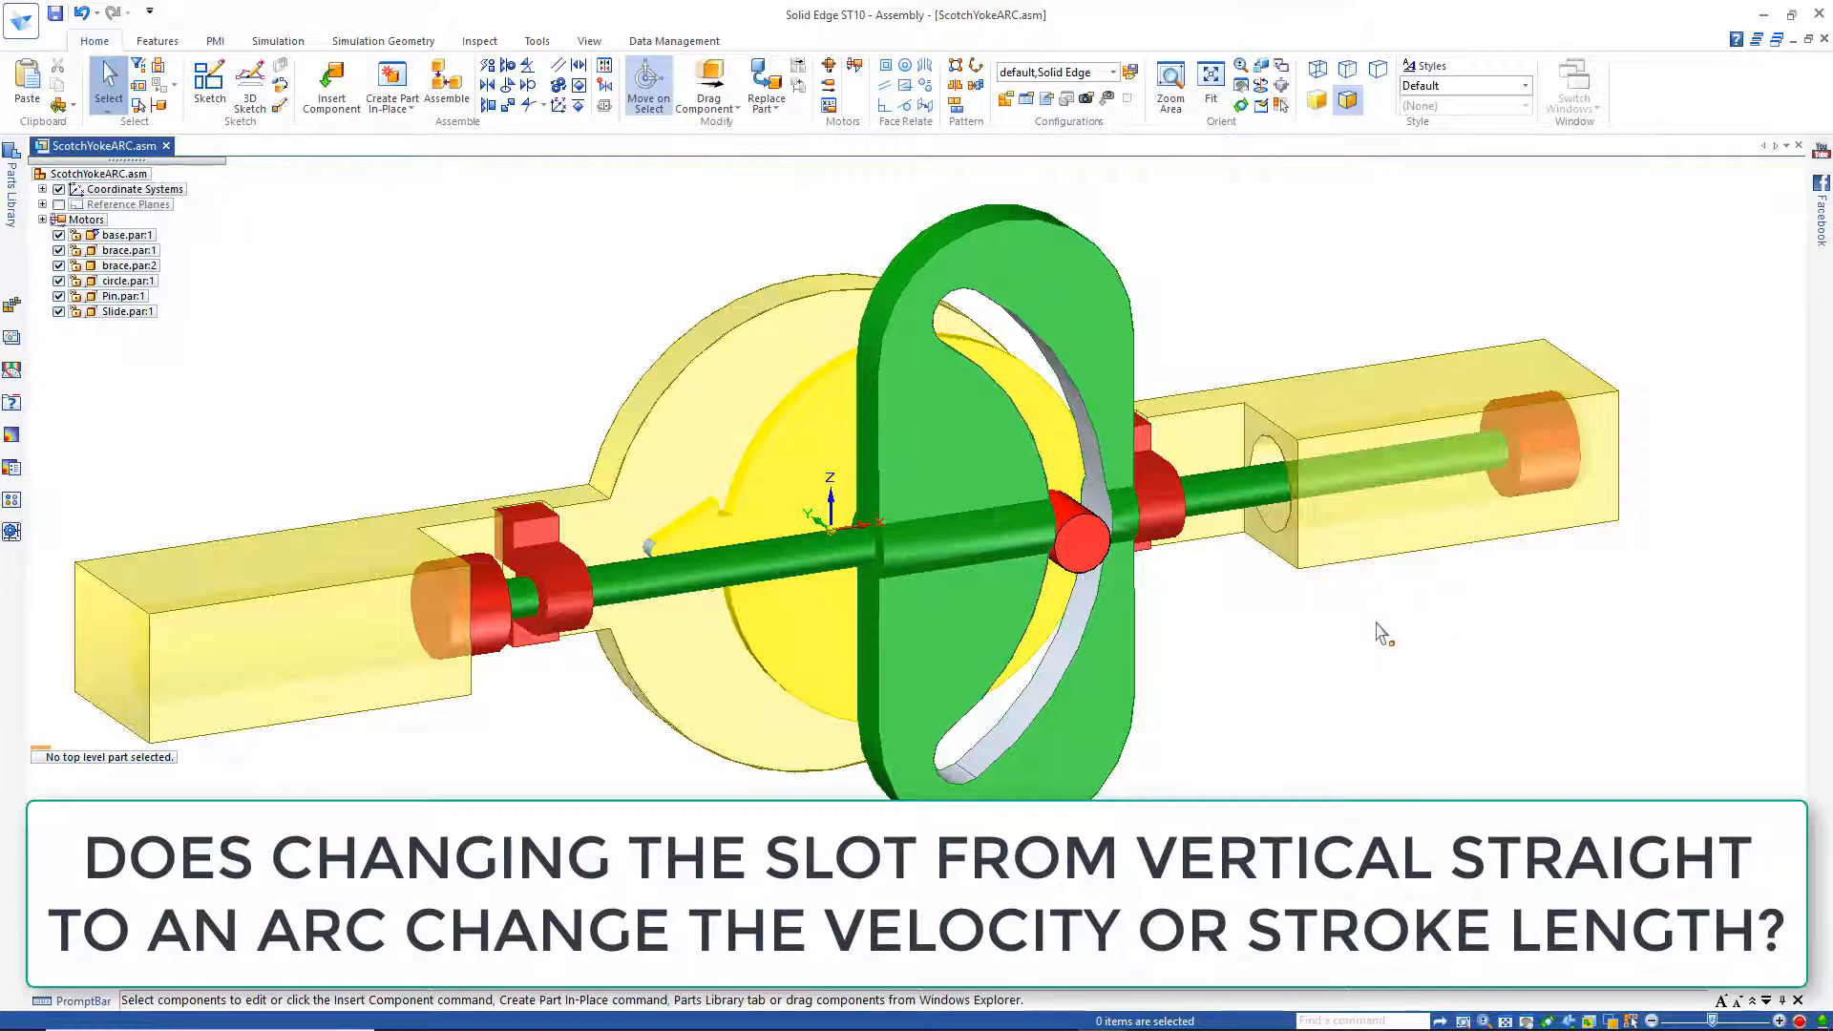